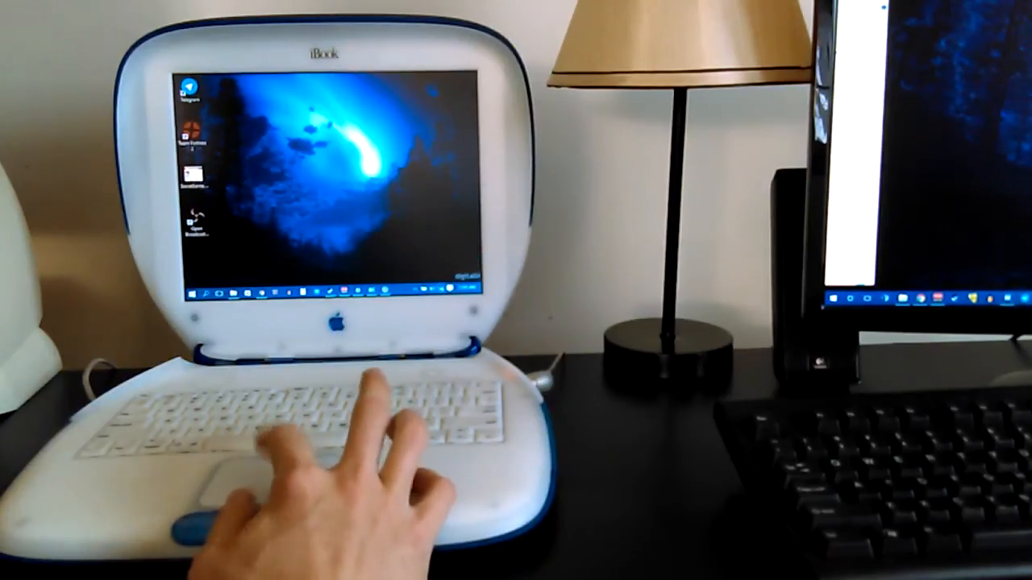
Launch QuickTime Player from the Finder so the QuickTime Pro upgrade prompt appears, then return to a clean desktop.
{"action": "left_click", "coordinate": [439, 290]}
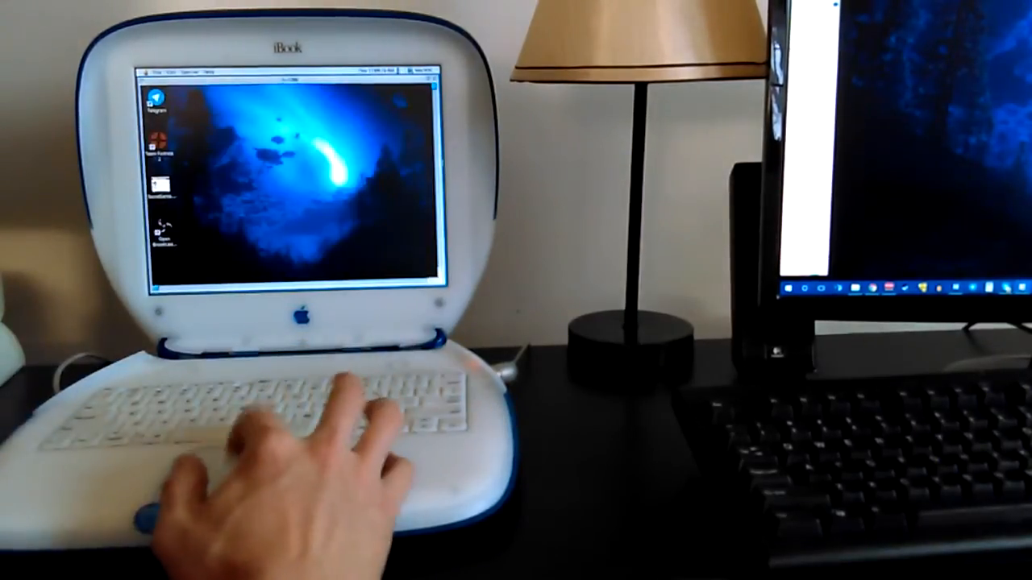
{"action": "left_click", "coordinate": [187, 63]}
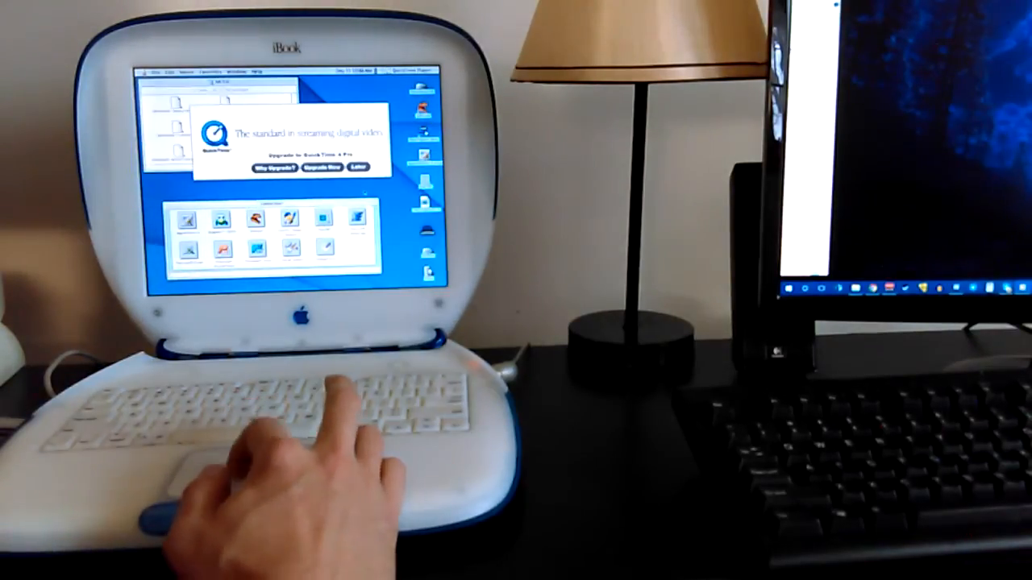
{"action": "left_click", "coordinate": [358, 166]}
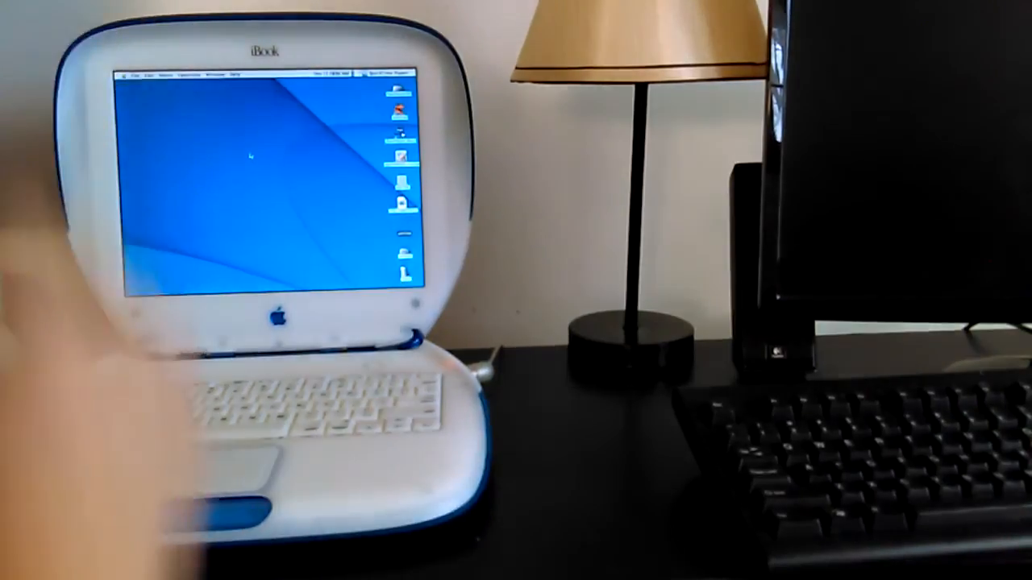
Show the Special menu's power commands, including Shut Down.
{"action": "left_click", "coordinate": [183, 74]}
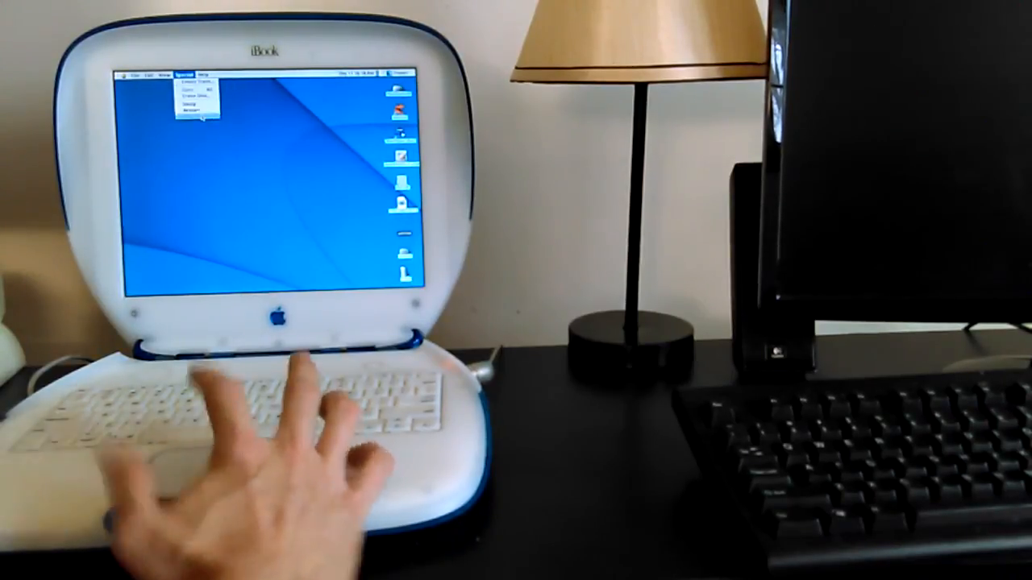